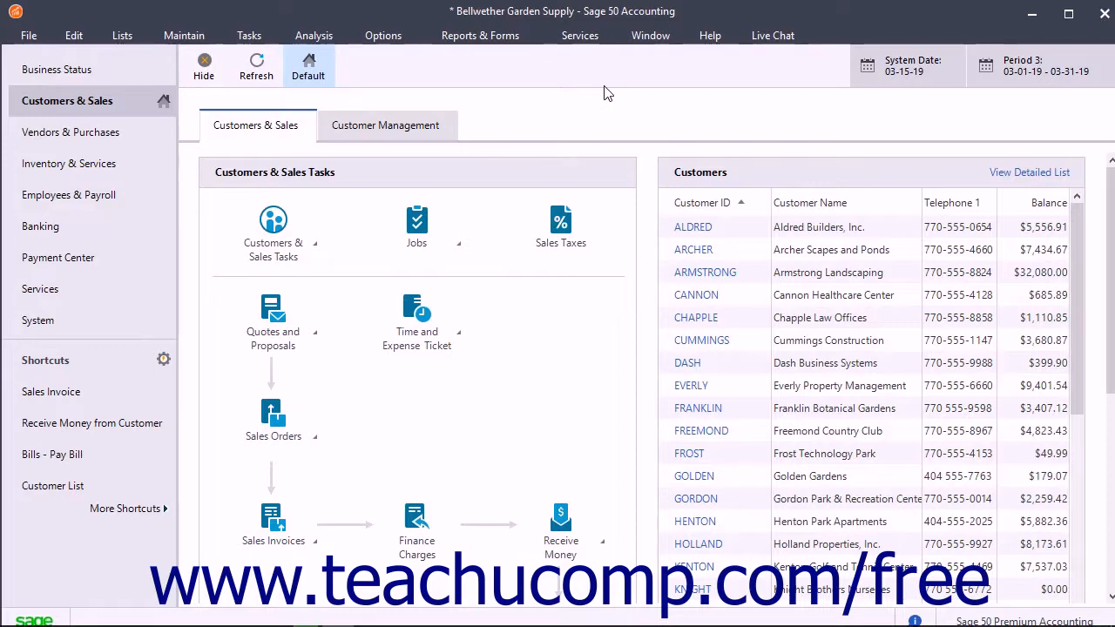
mouse_move(587, 115)
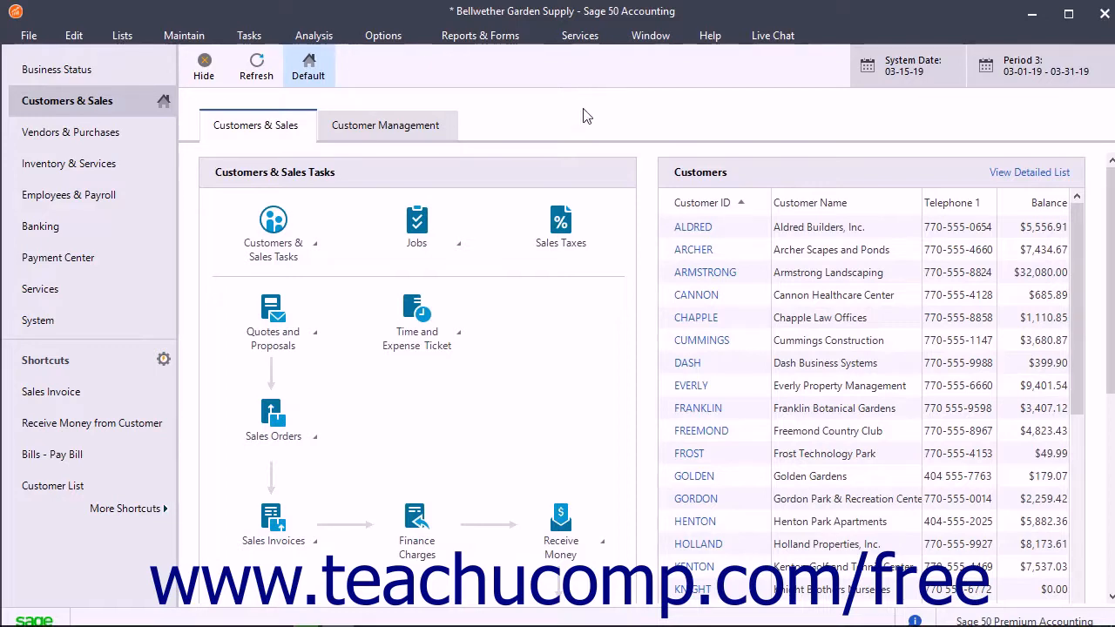
Step: Start the Calculate Finance Charges task from the Tasks menu
click(249, 35)
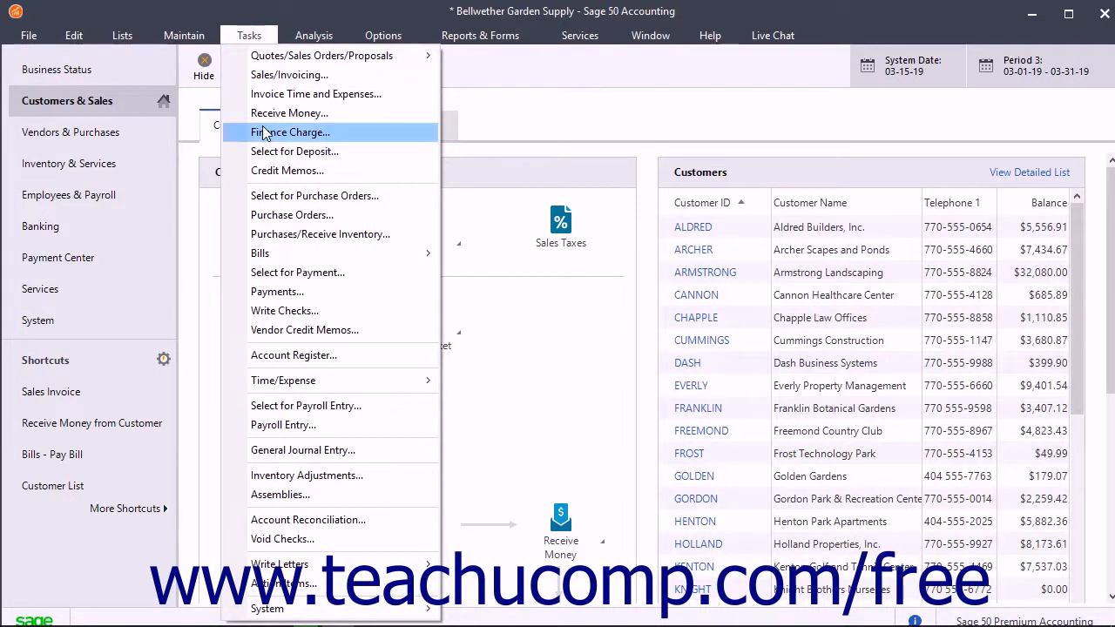
click(292, 132)
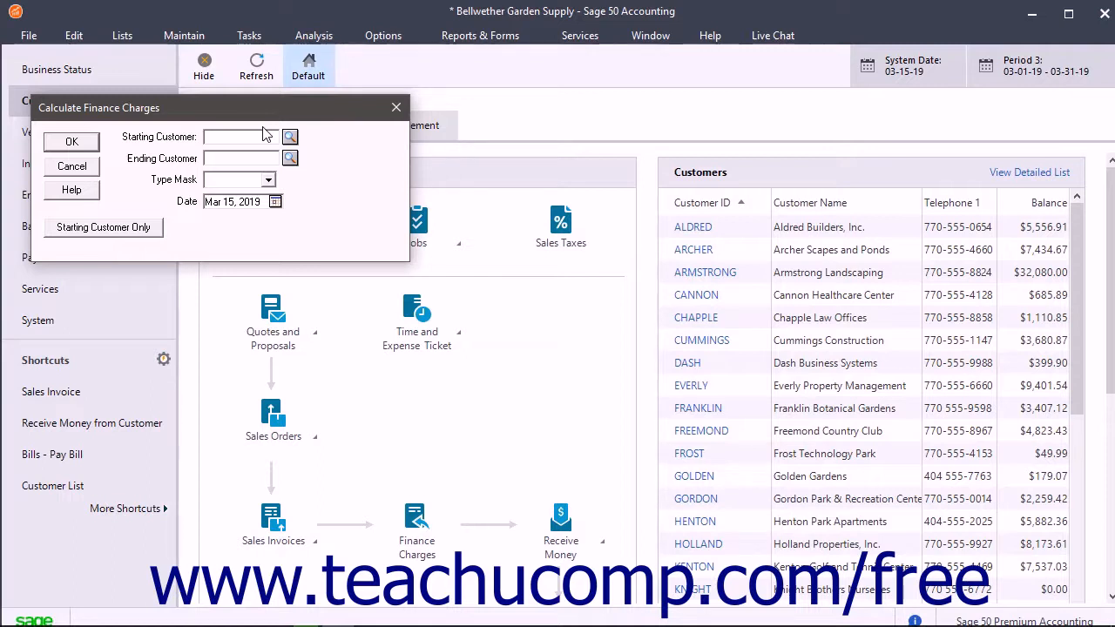
Step: Calculate finance charges for customers ALDRED through WILLIAMS as of Mar 15, 2019
click(275, 202)
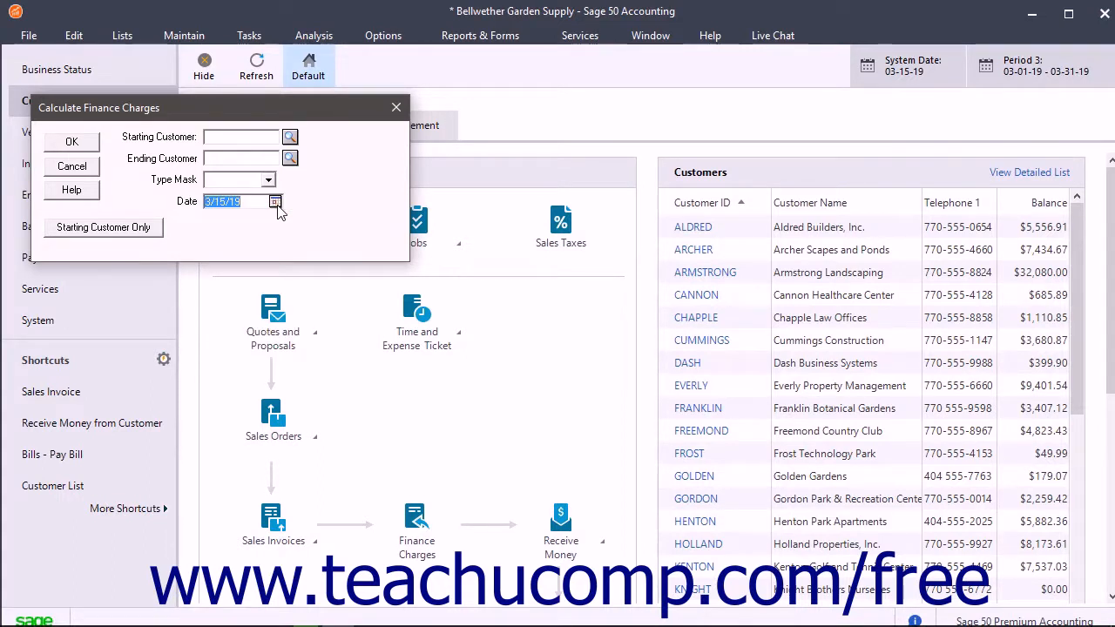
click(289, 136)
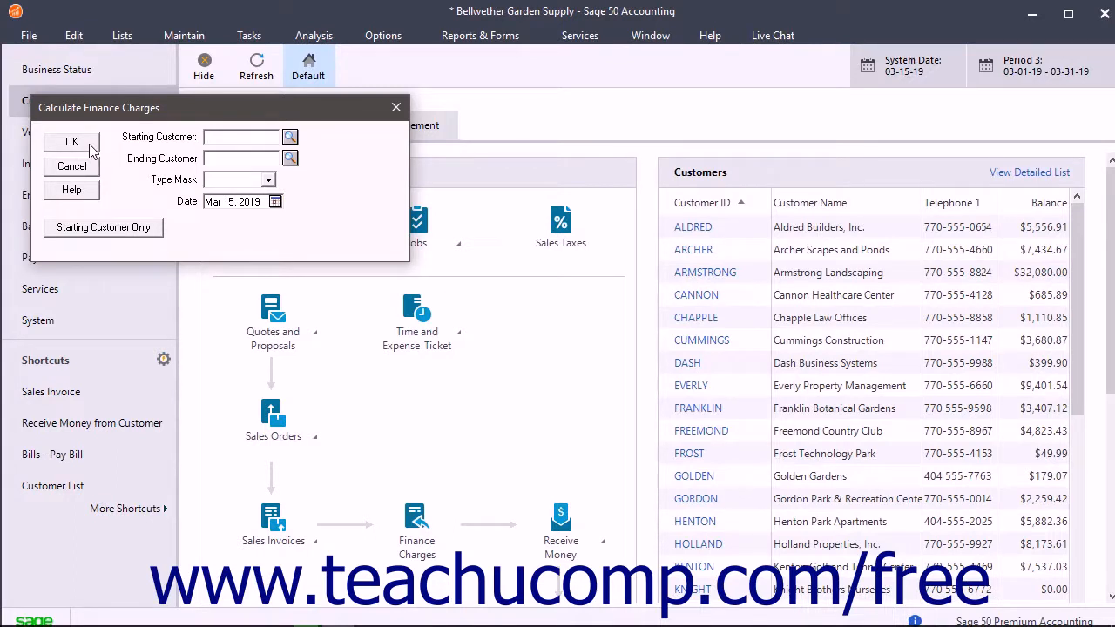
mouse_move(154, 206)
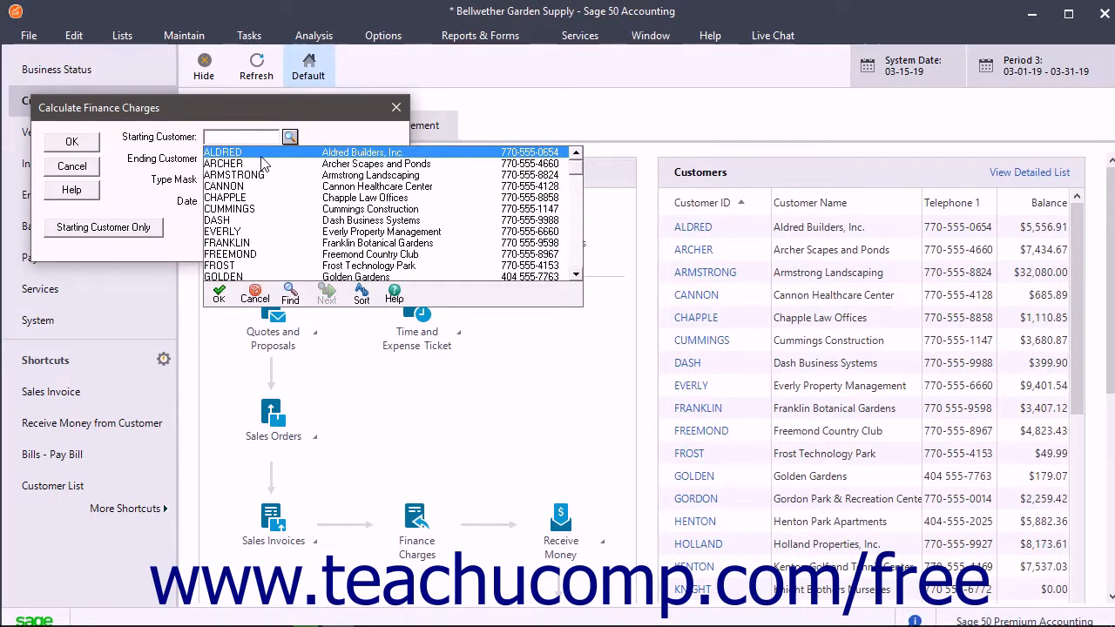
double_click(223, 152)
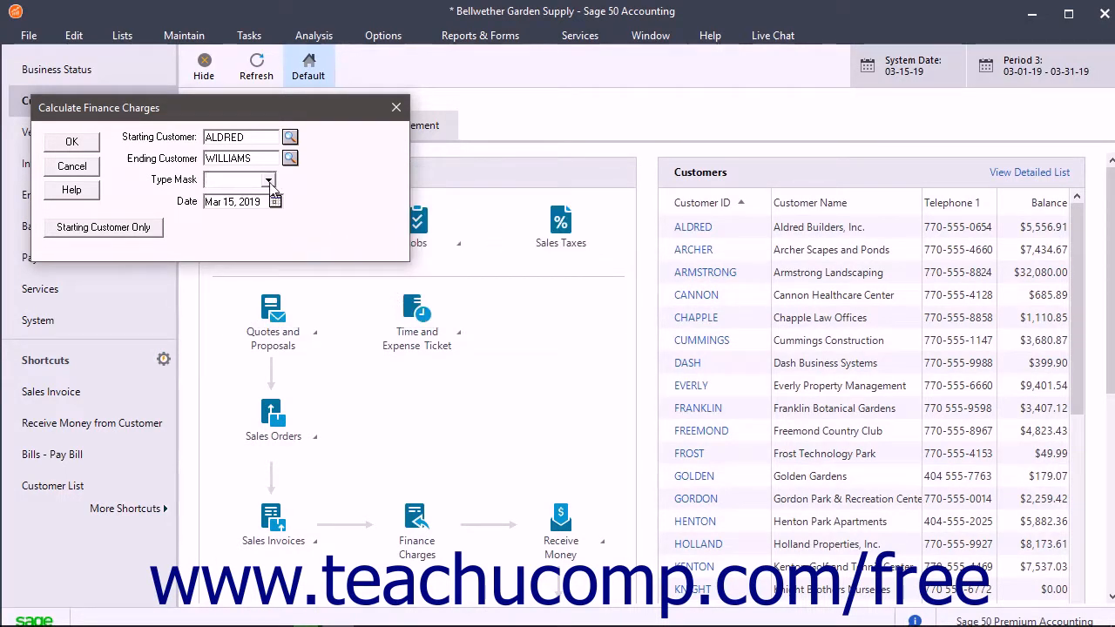
click(268, 179)
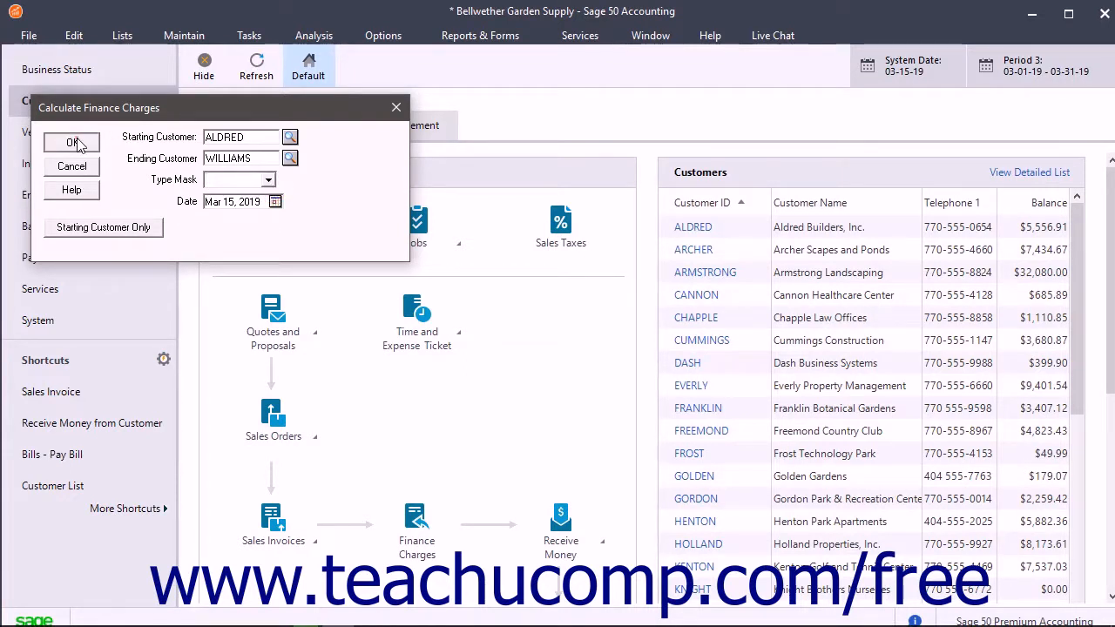
click(72, 143)
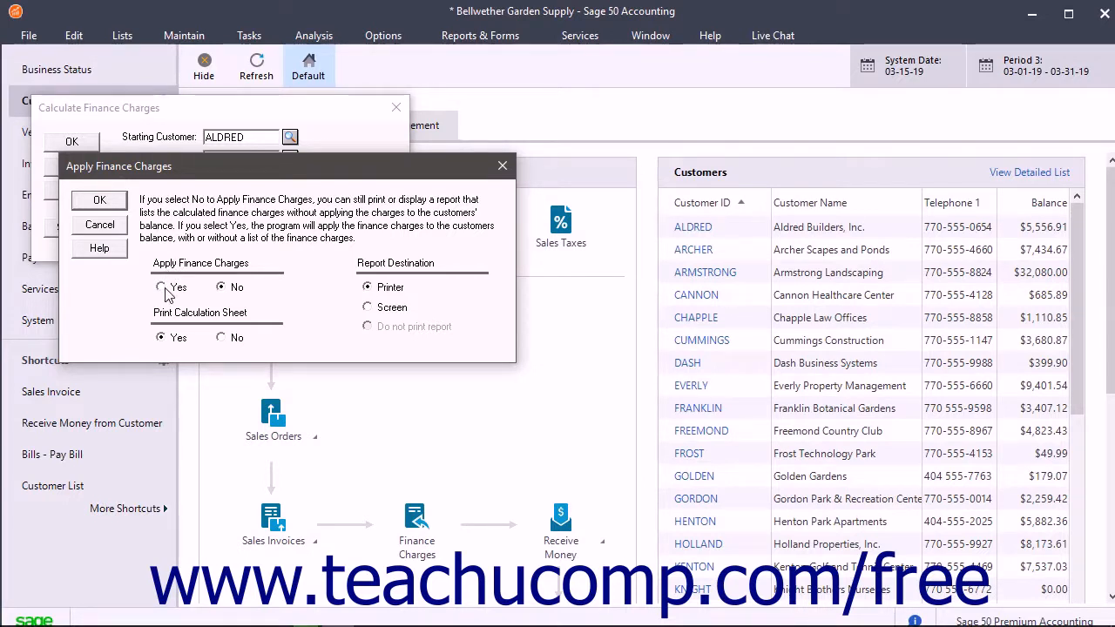
Step: Apply the finance charges with the report destination set to Screen and confirm
click(162, 288)
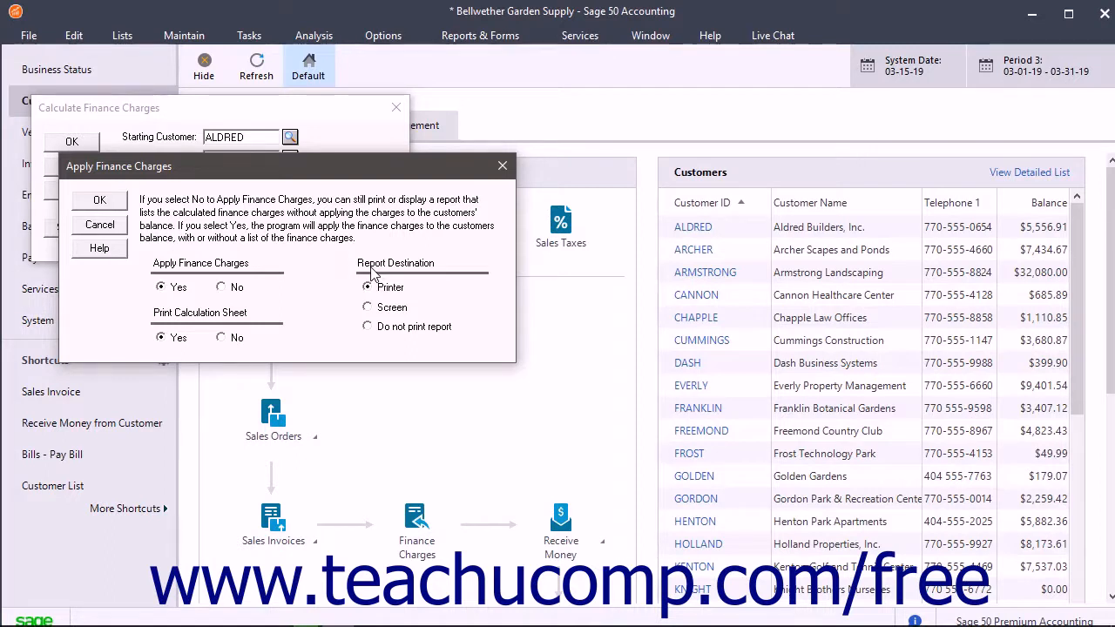
mouse_move(375, 321)
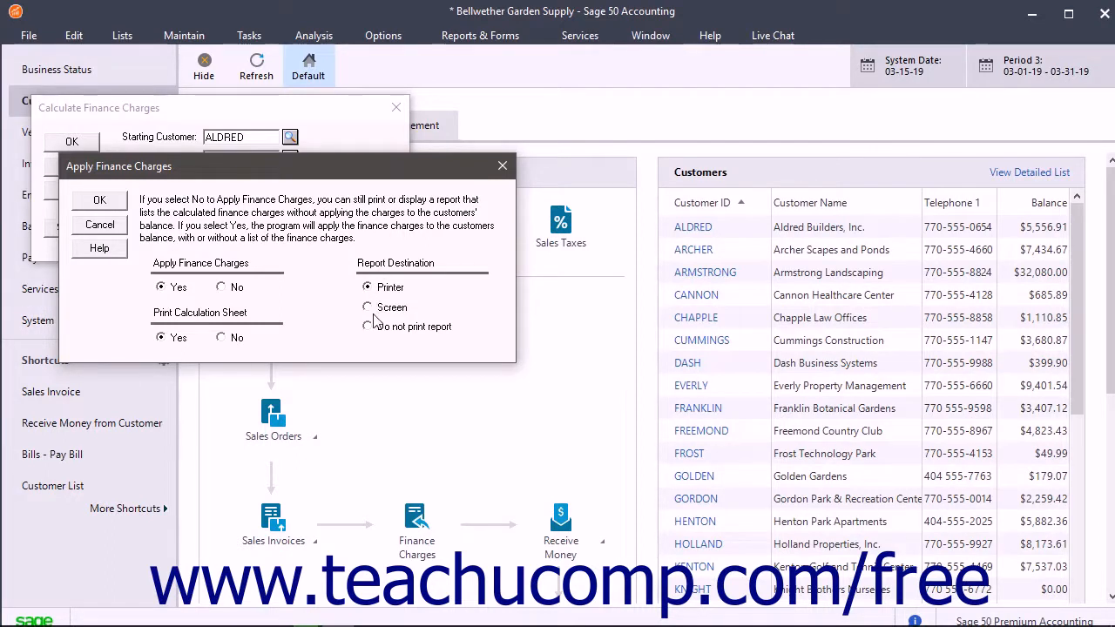
click(366, 307)
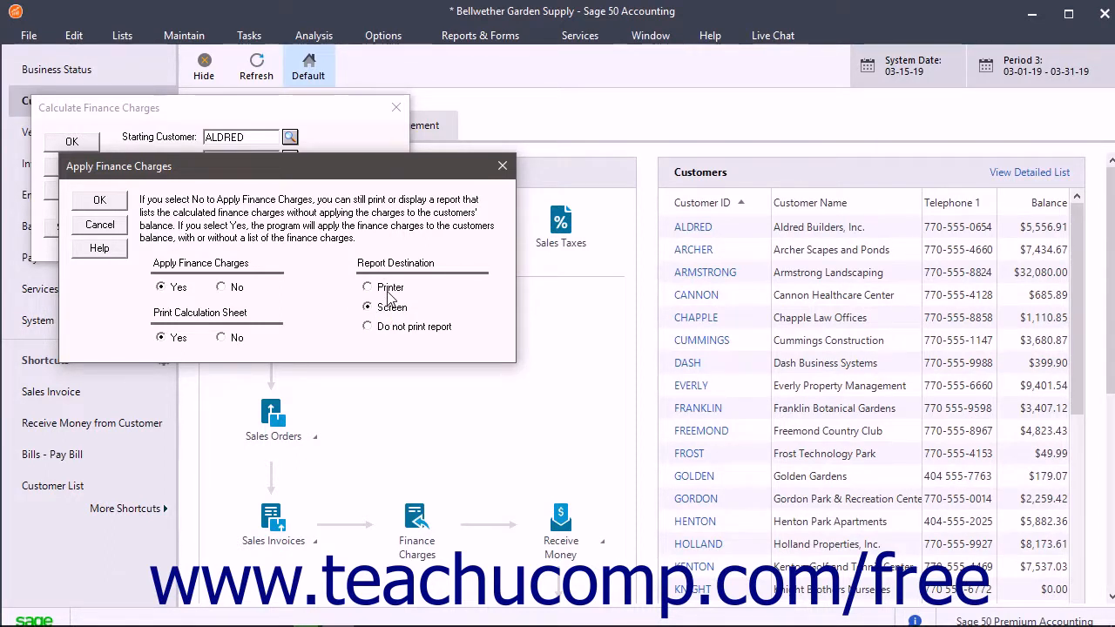
click(366, 307)
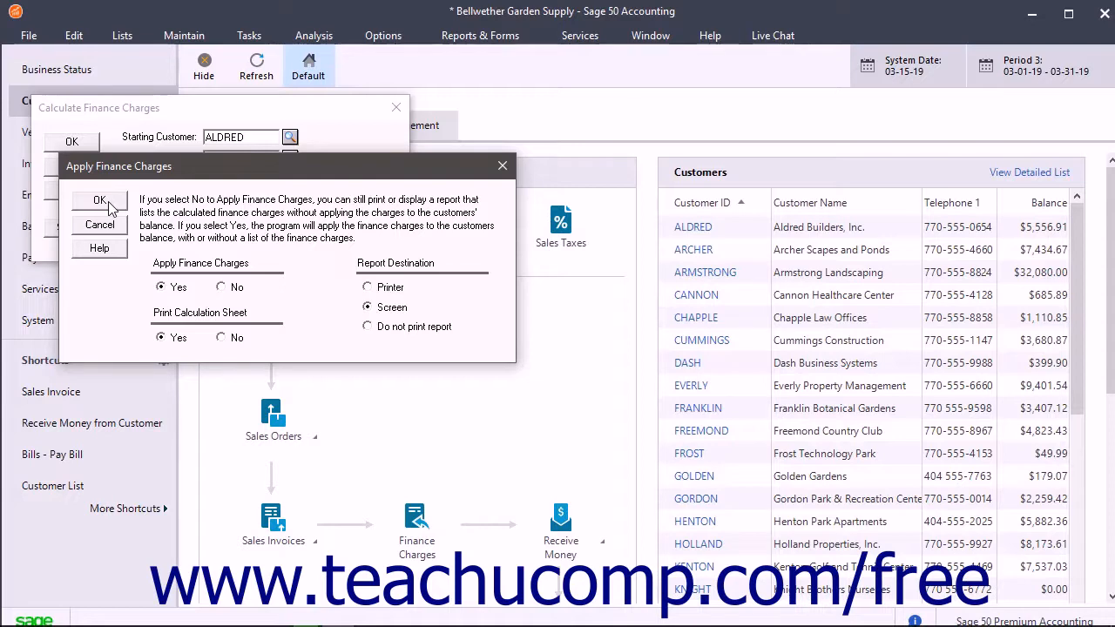
click(99, 200)
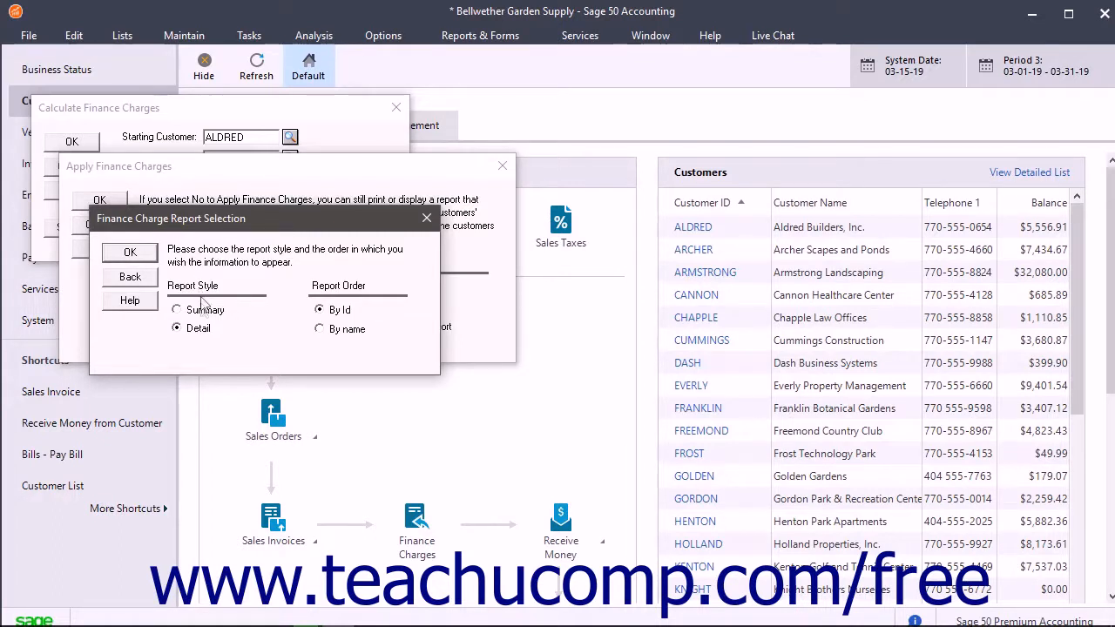
mouse_move(202, 322)
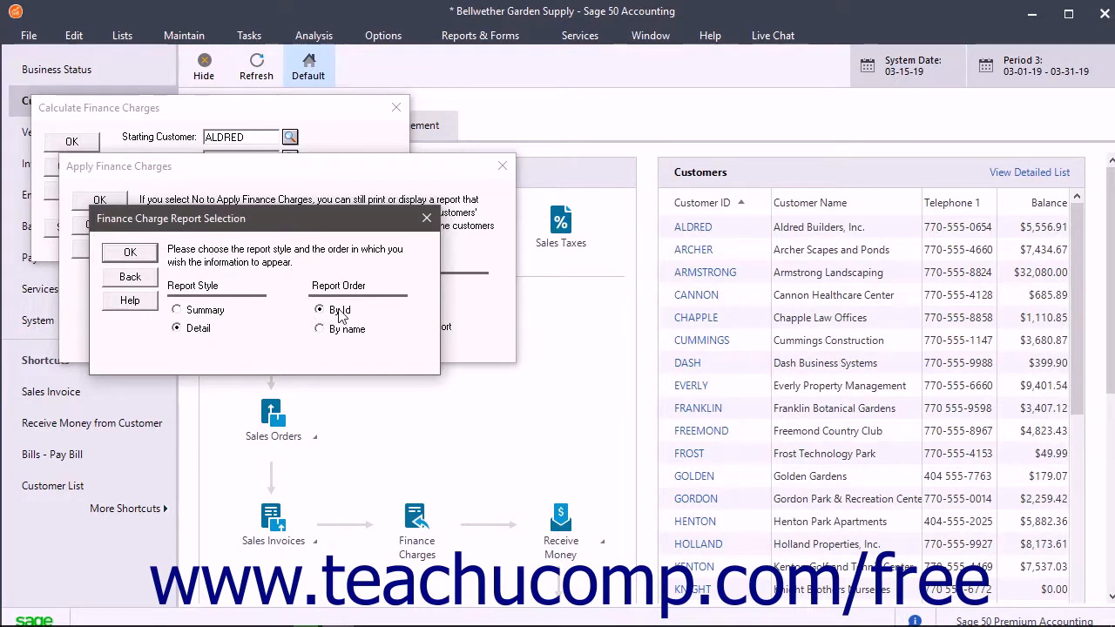
click(319, 310)
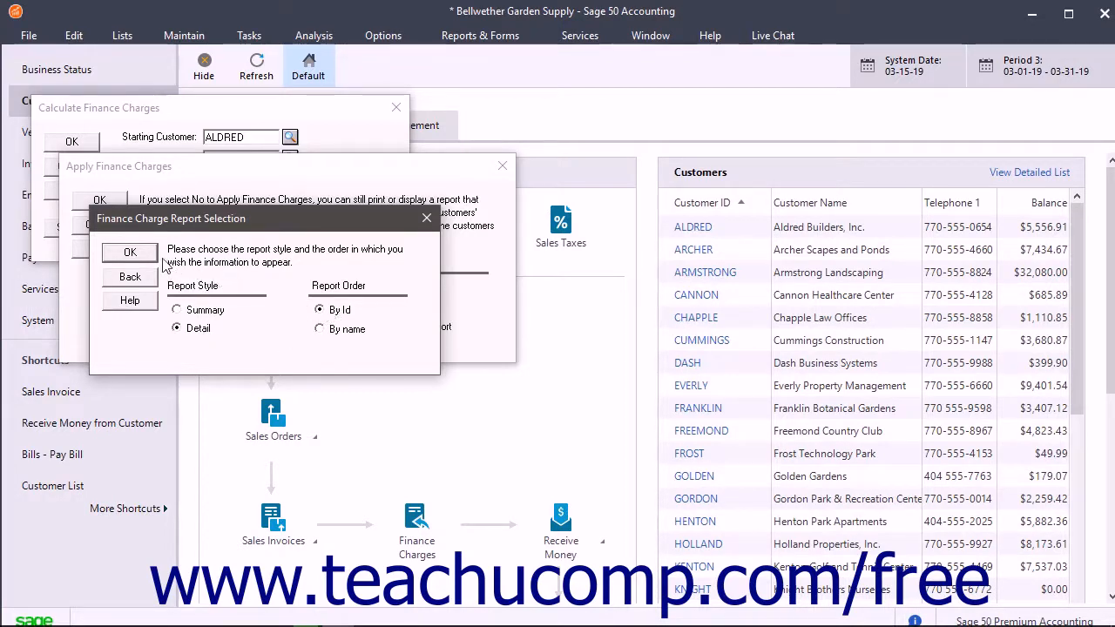
click(128, 251)
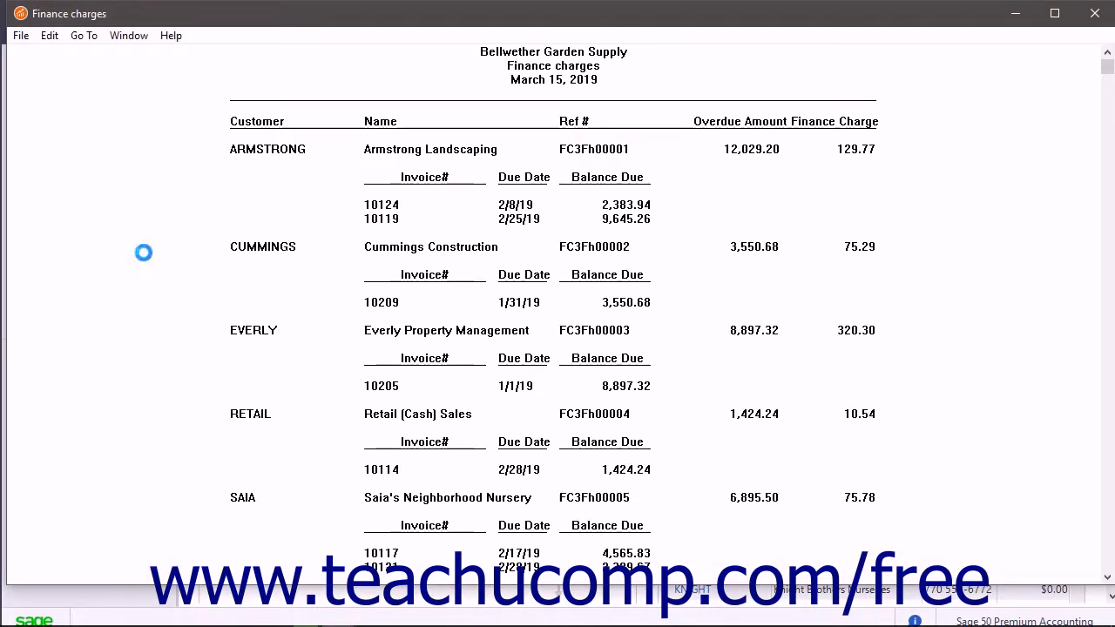
mouse_move(146, 260)
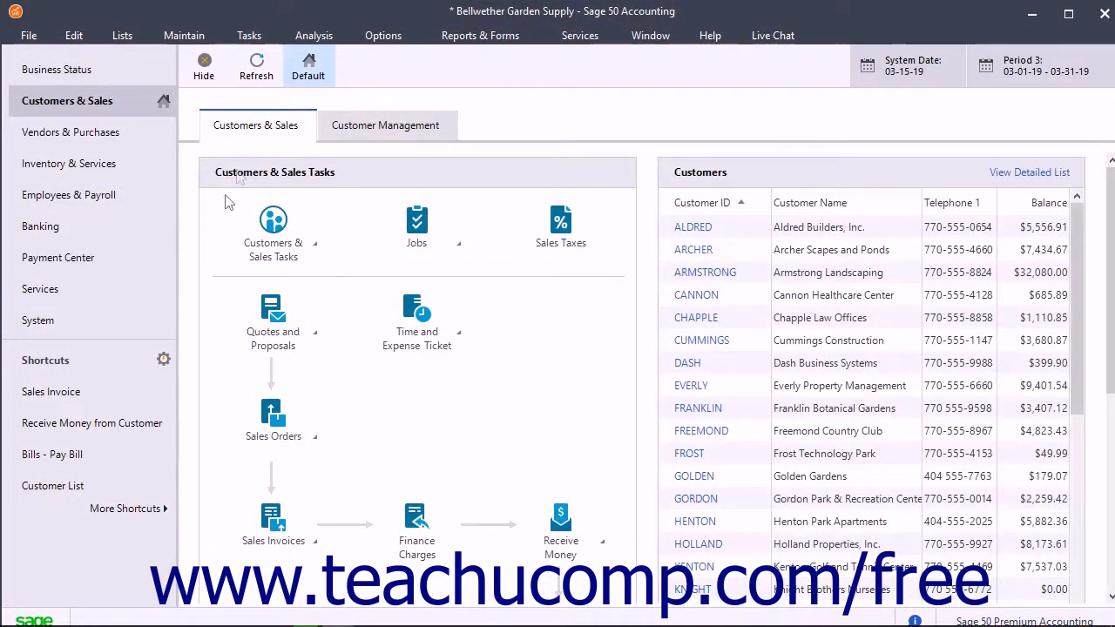
Step: Bring up the Accounts Receivable forms library showing invoice and packing slip forms
click(479, 35)
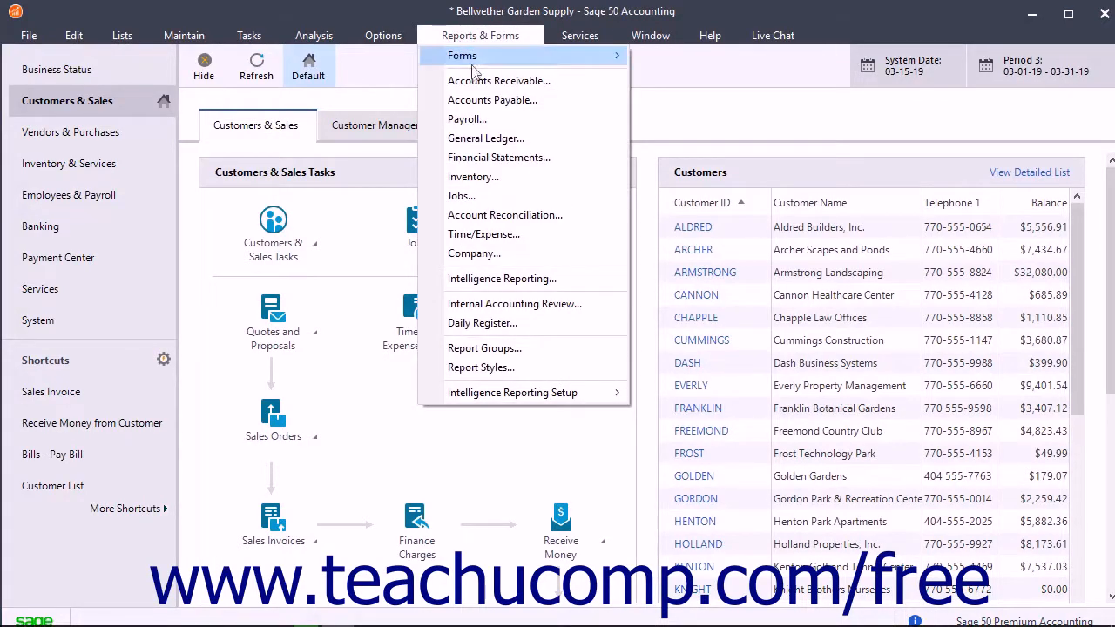
click(498, 81)
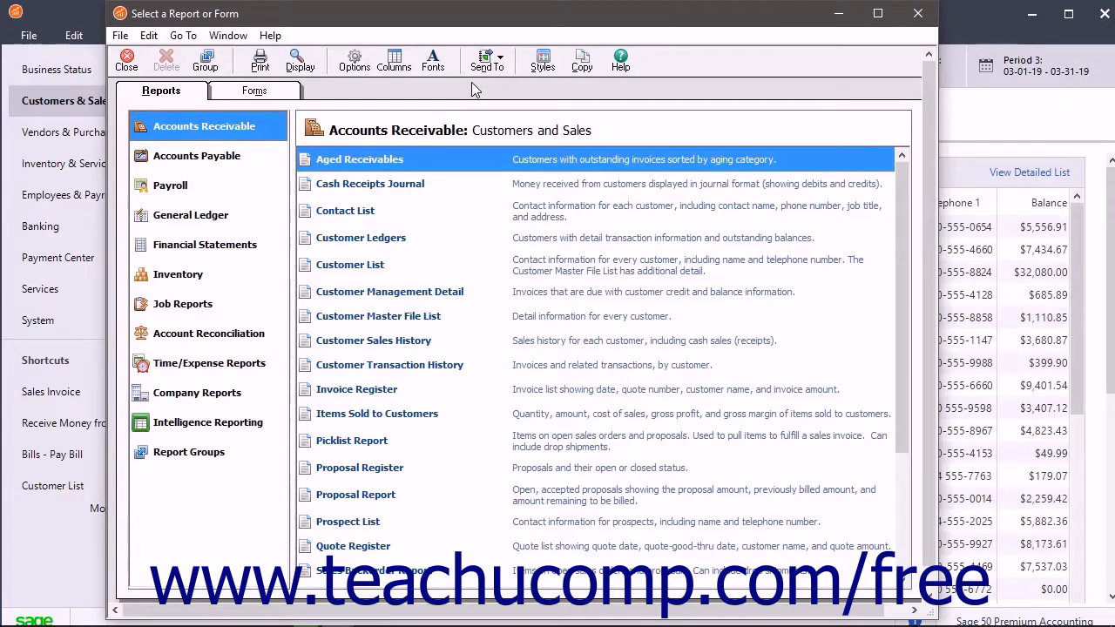
click(255, 91)
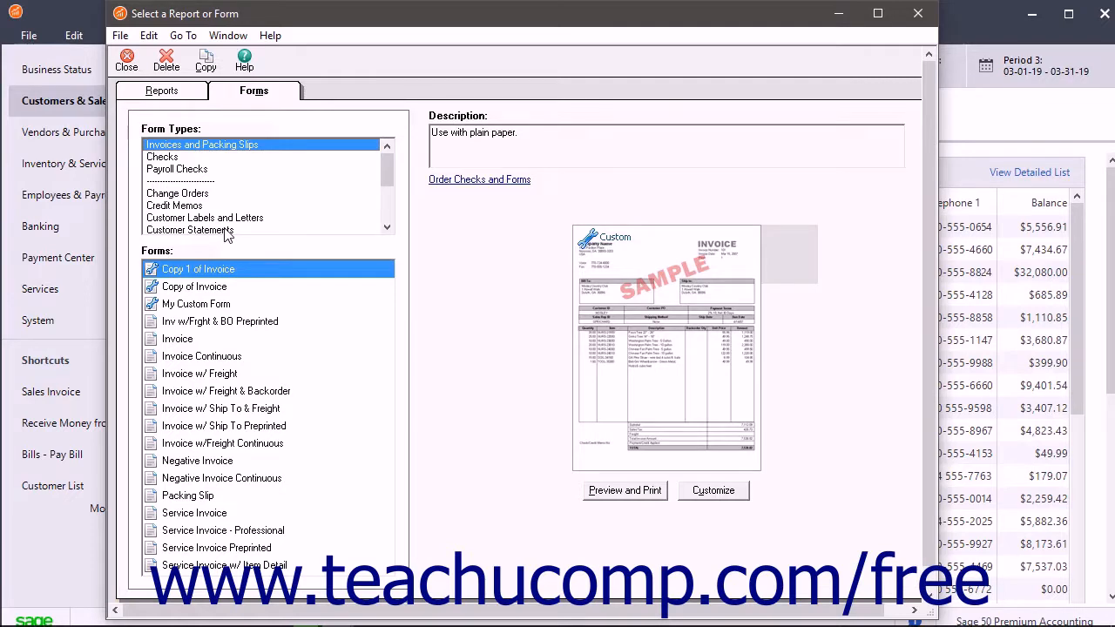
Step: Choose Customer Statements on the Statement form and bring up its preview and print settings
click(189, 230)
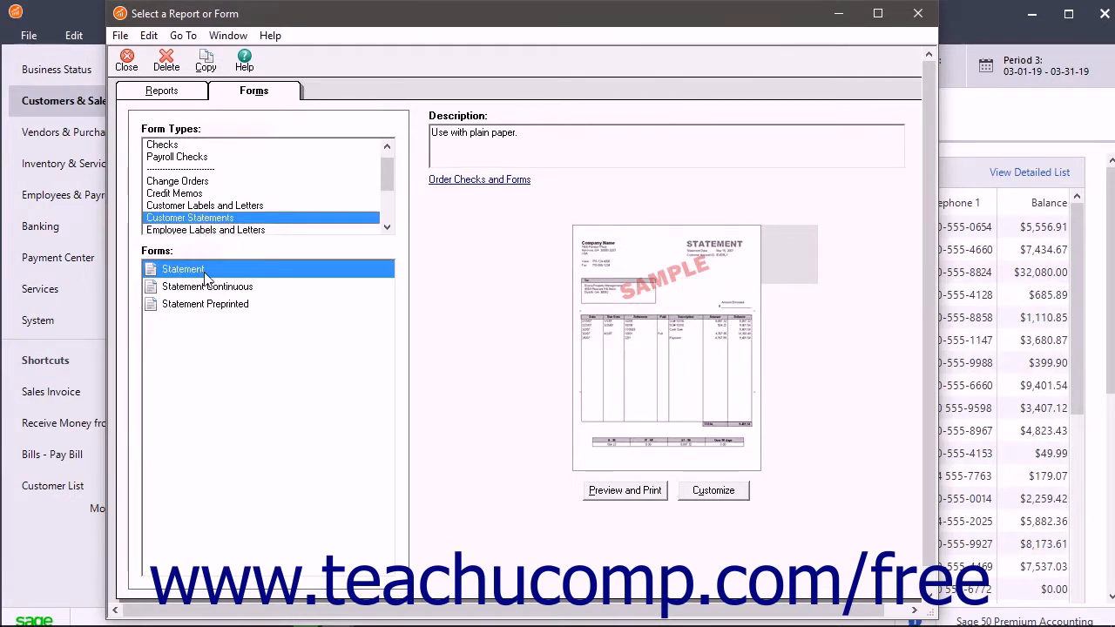
mouse_move(209, 303)
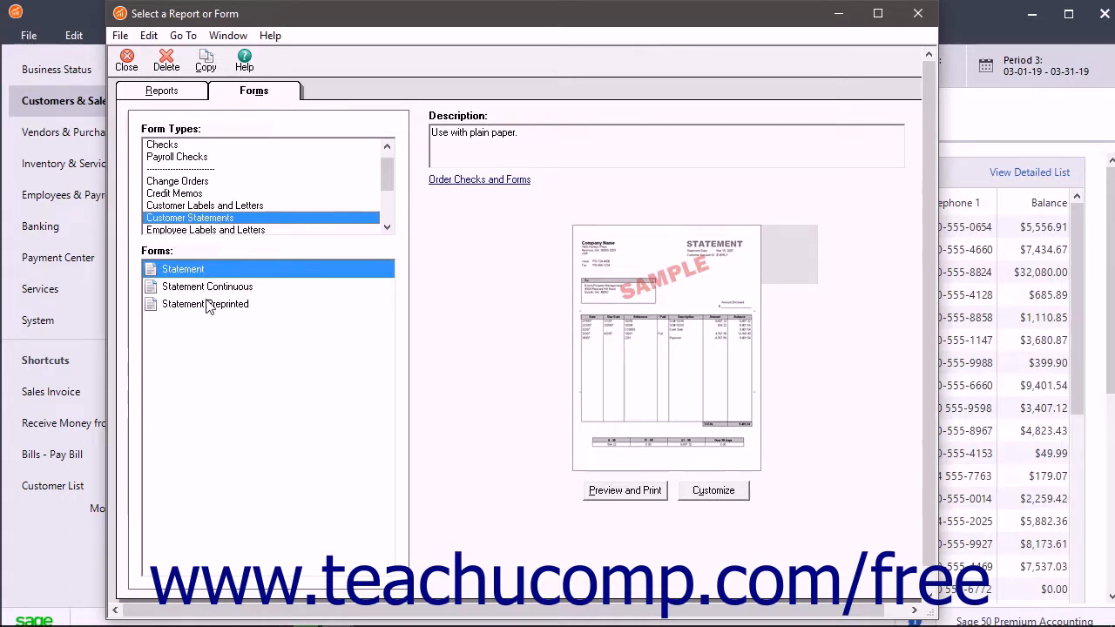
mouse_move(216, 306)
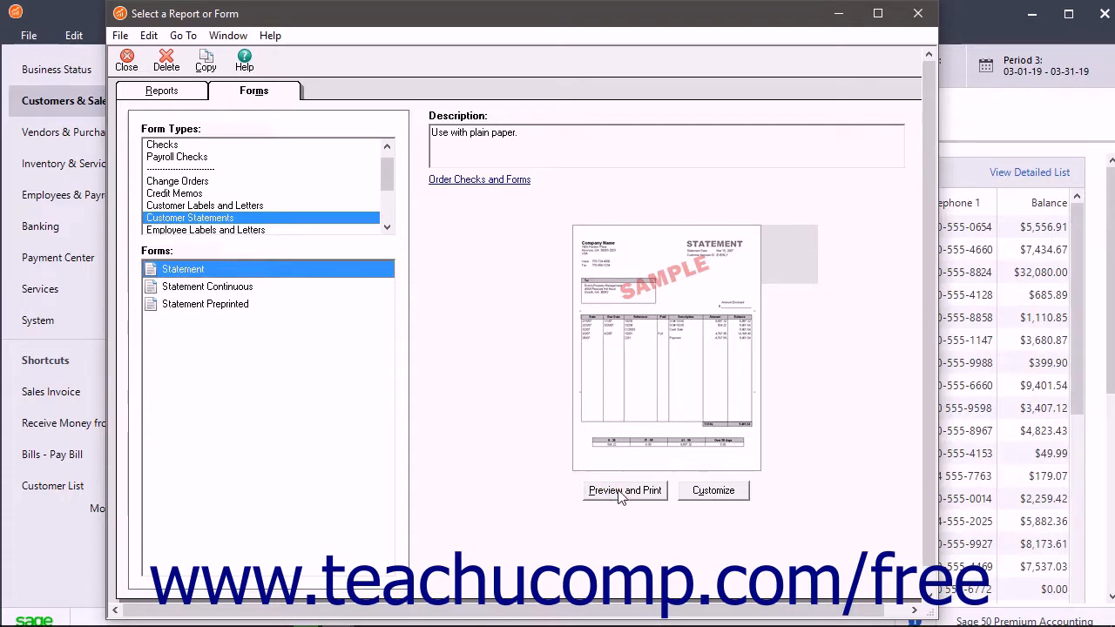
click(624, 491)
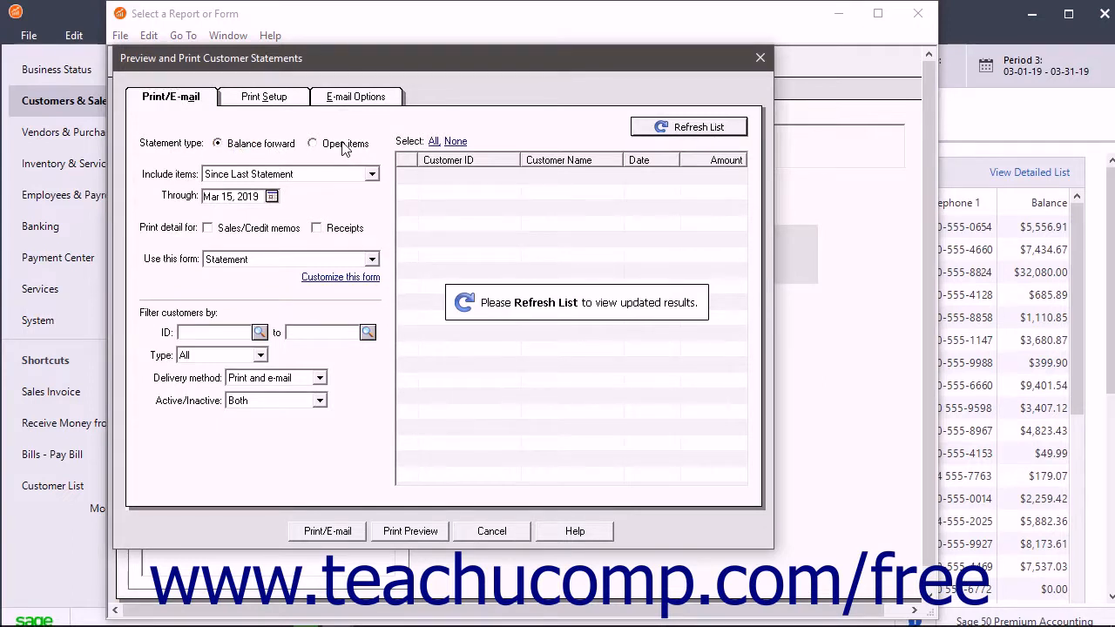
mouse_move(376, 176)
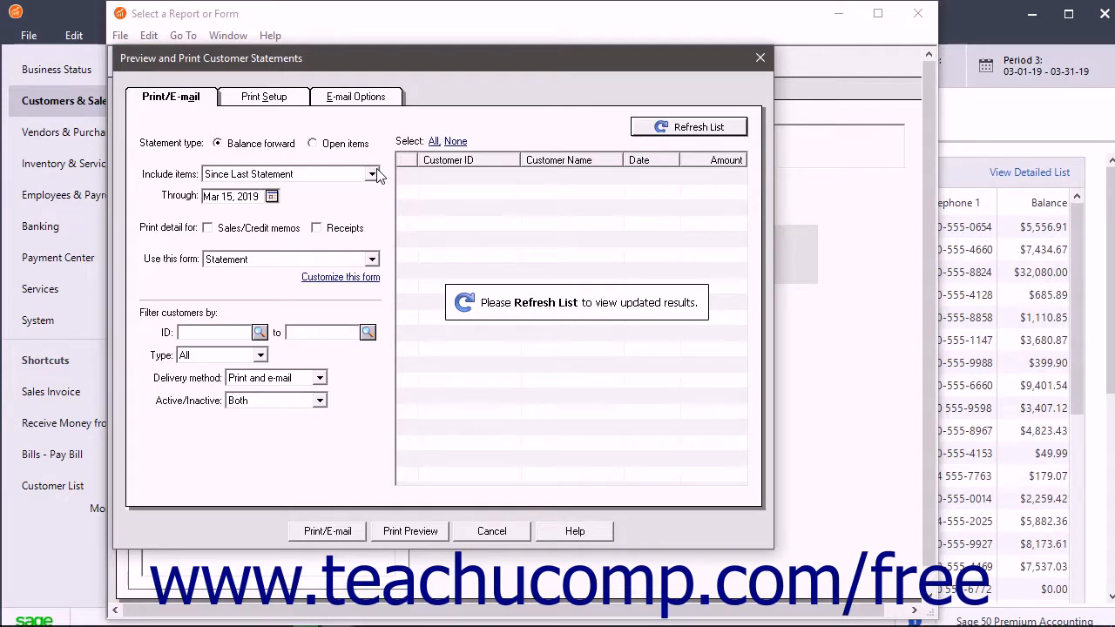
Step: Keep Since Last Statement included and refresh the list of customers due statements through Mar 15, 2019
click(373, 174)
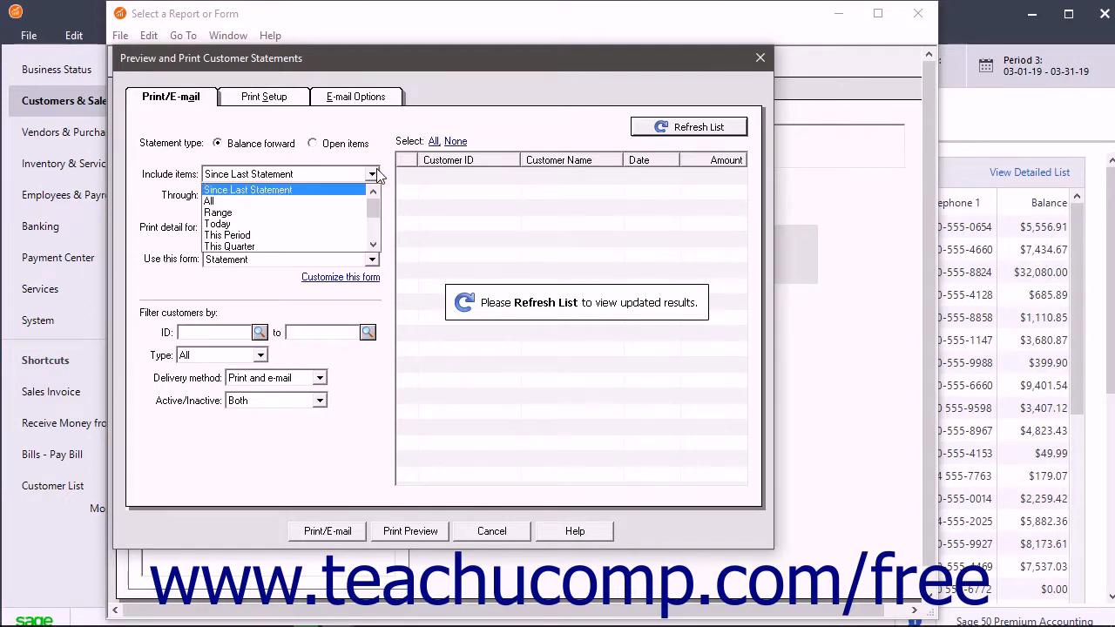
click(247, 188)
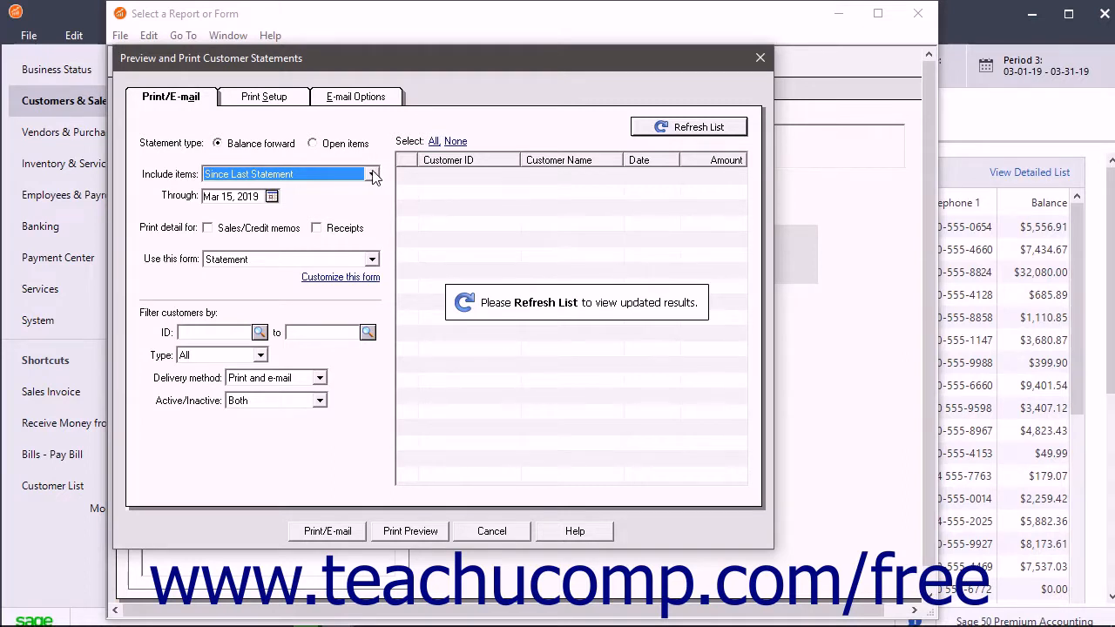
mouse_move(278, 199)
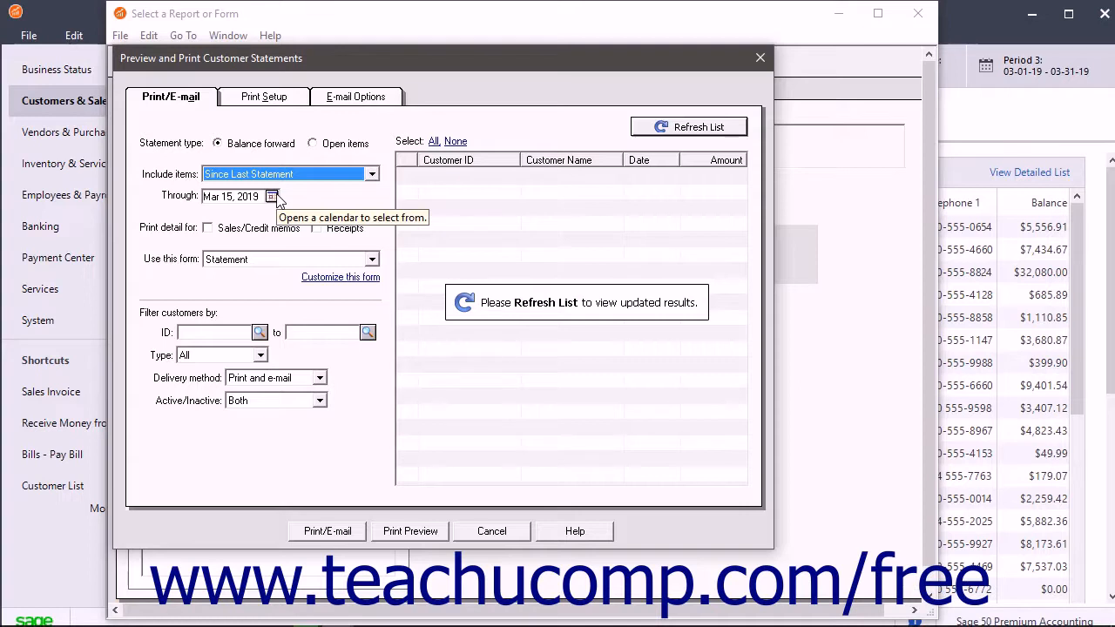
mouse_move(275, 206)
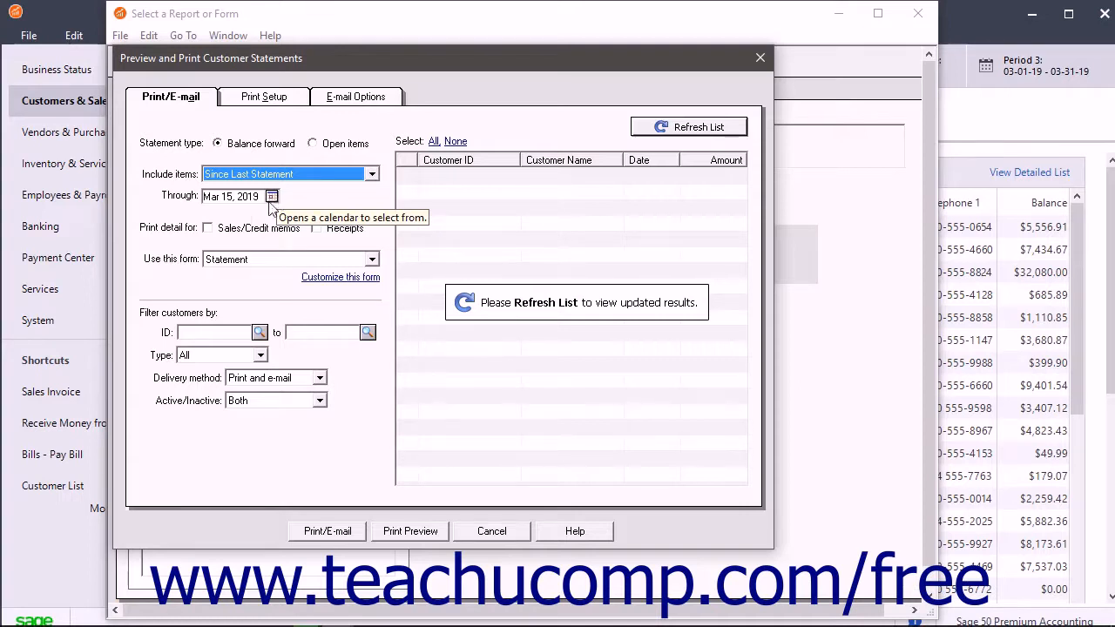
mouse_move(233, 237)
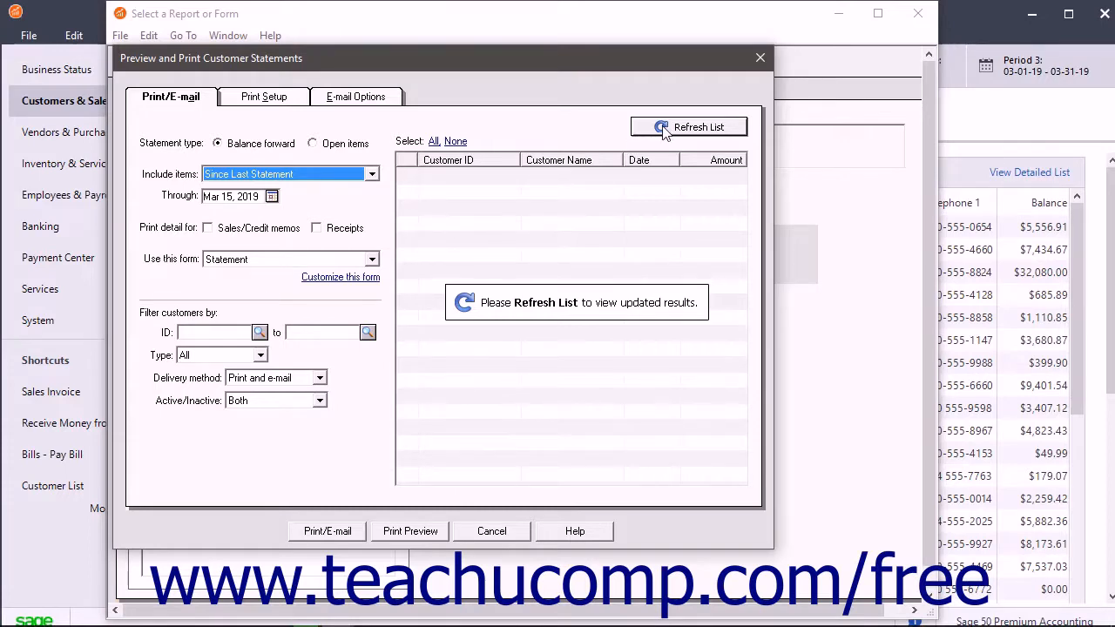
click(688, 125)
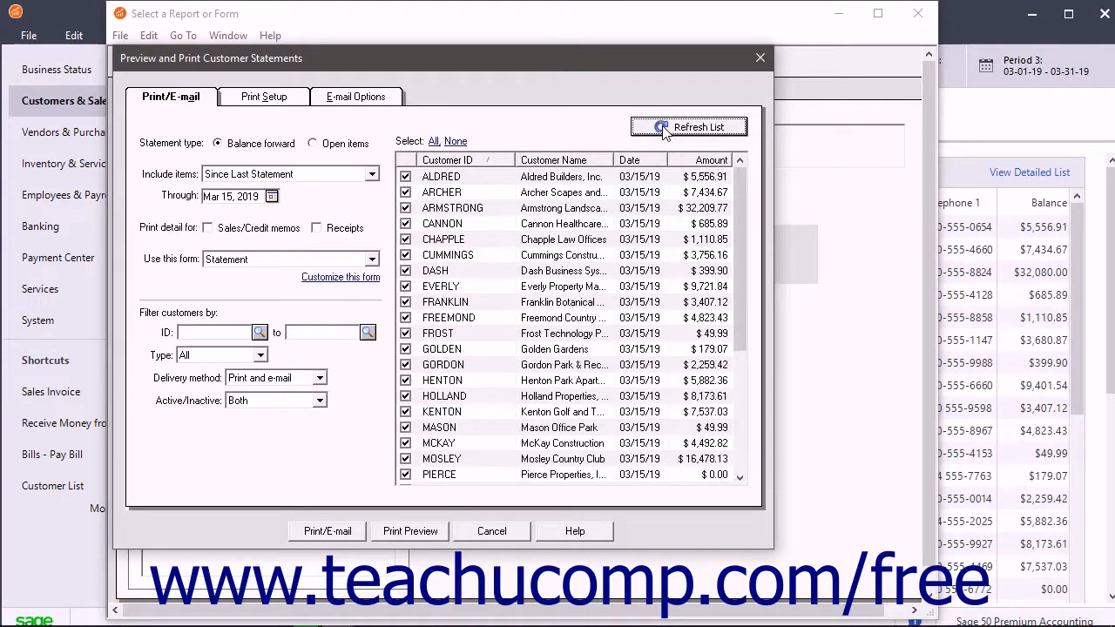